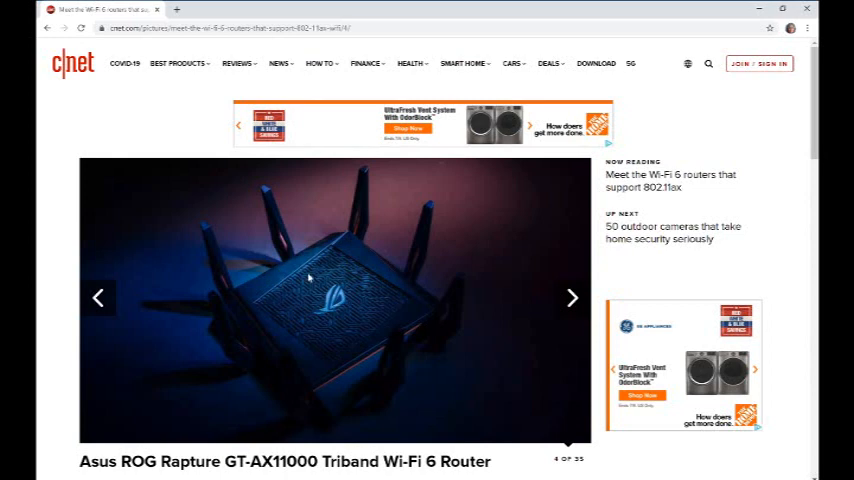
mouse_move(500, 398)
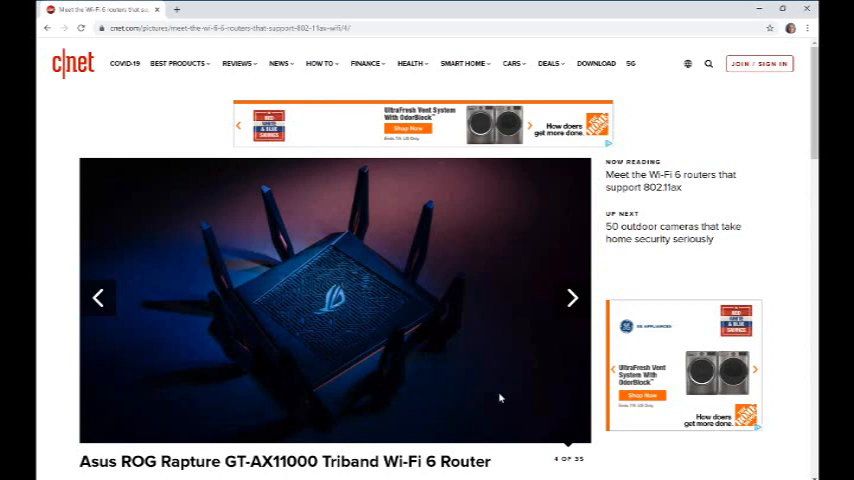
mouse_move(572, 298)
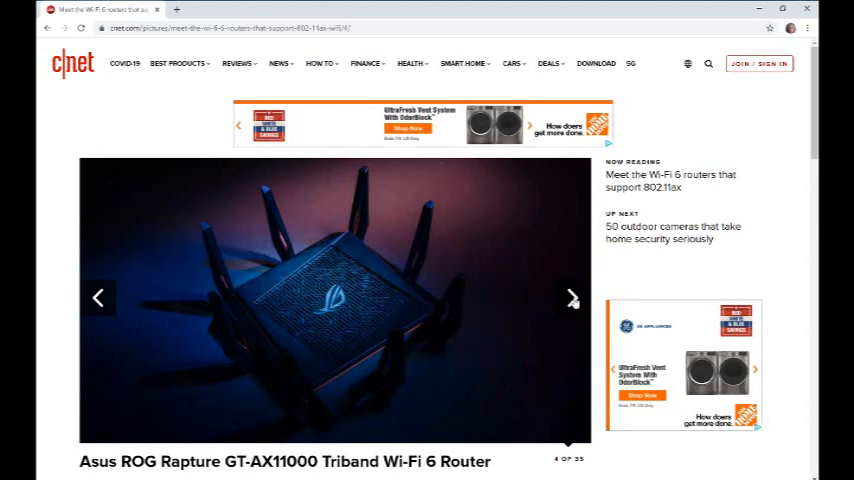